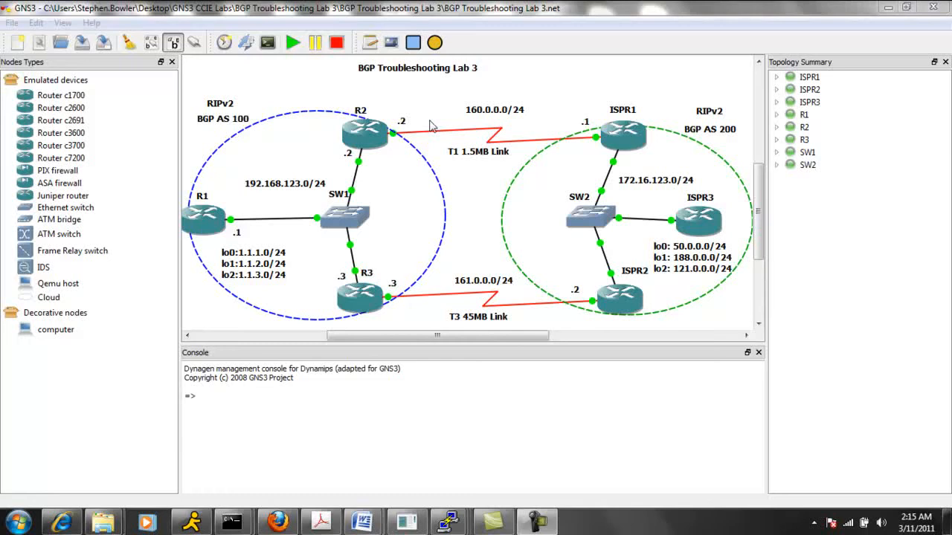
pyautogui.moveTo(416, 105)
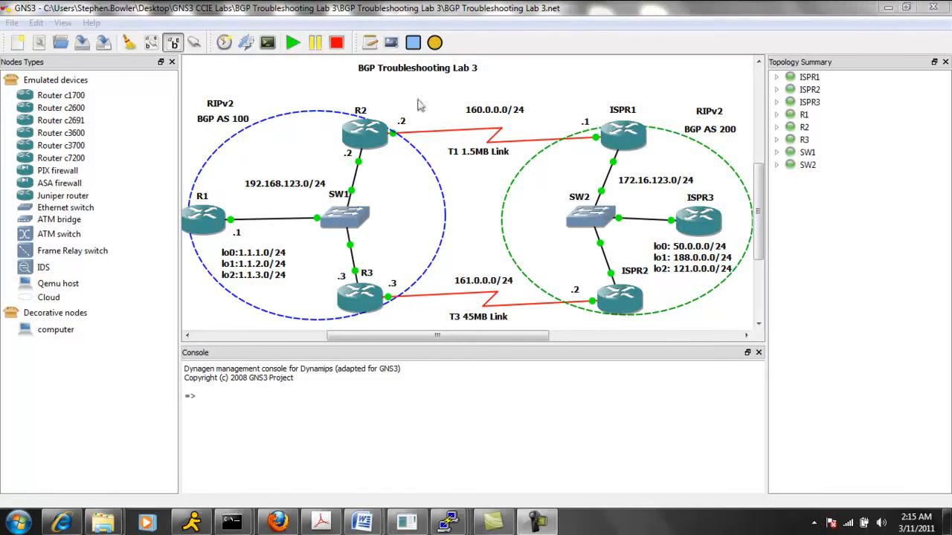
pyautogui.moveTo(435, 101)
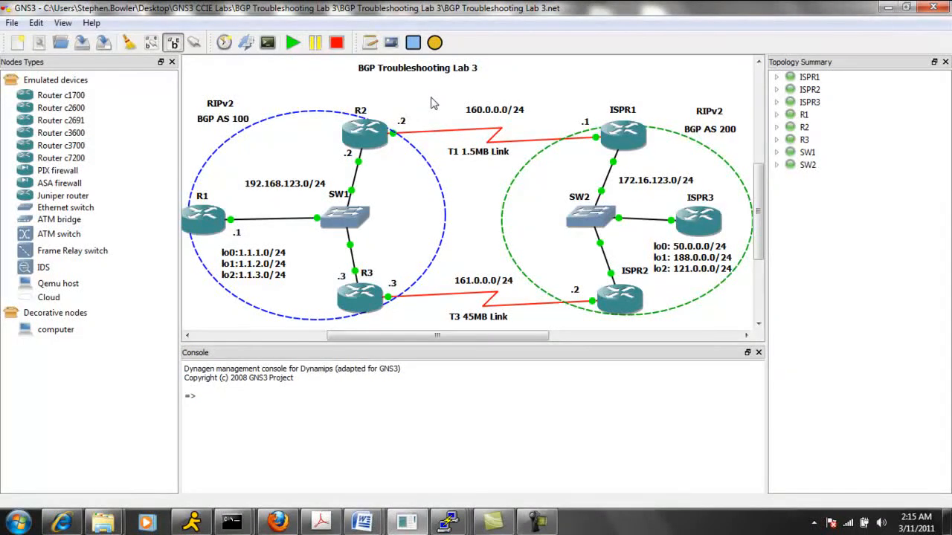
pyautogui.moveTo(649, 191)
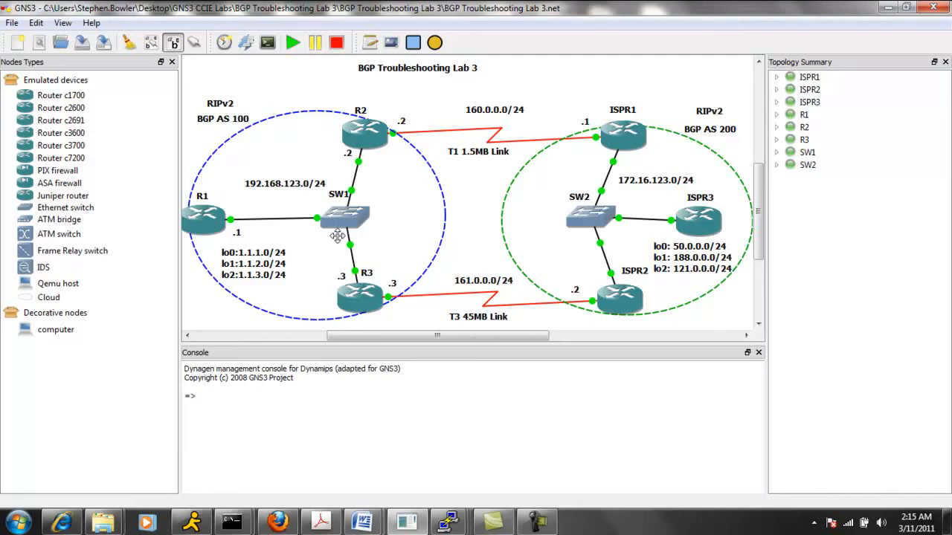
# Bring the BGP Troubleshooting Lab 3.docx trouble-ticket document into view in Word.
pyautogui.click(360, 298)
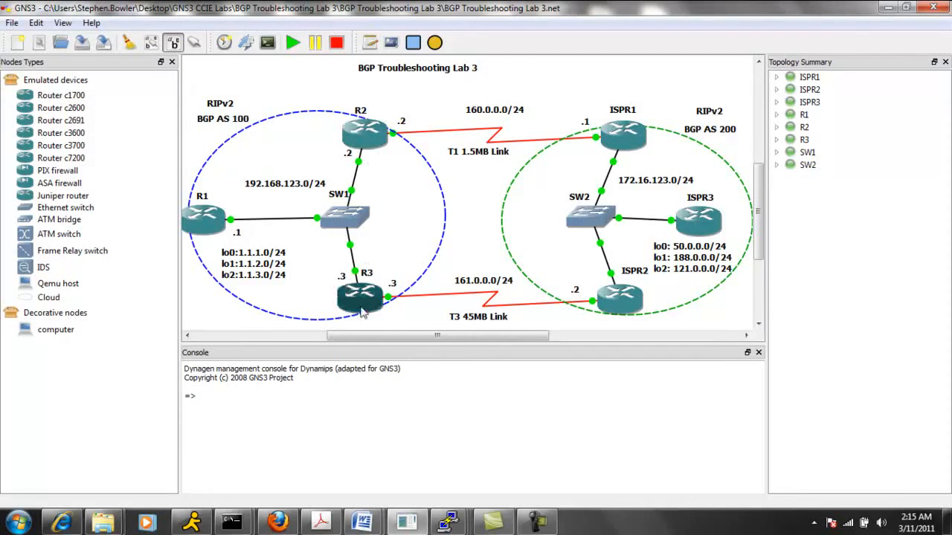
pyautogui.moveTo(360, 297)
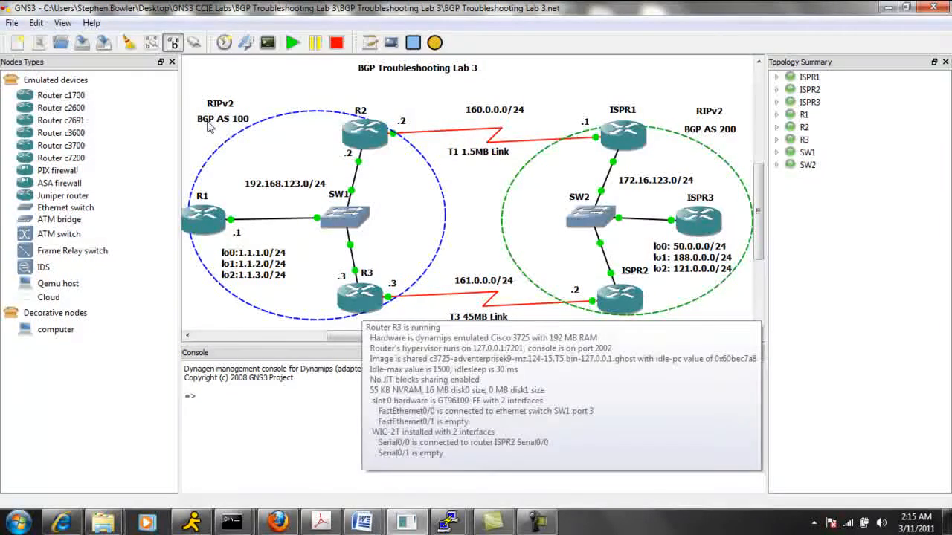
pyautogui.moveTo(250, 127)
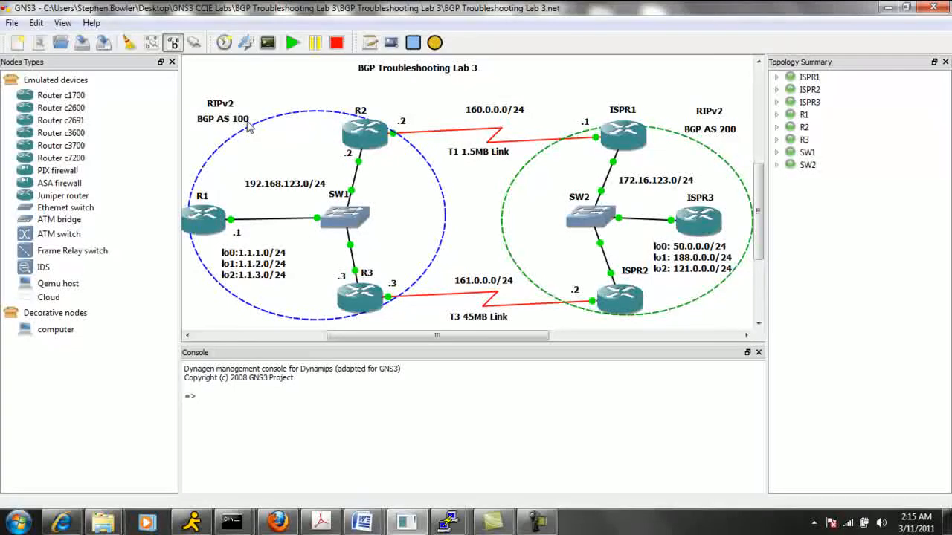
pyautogui.moveTo(221, 111)
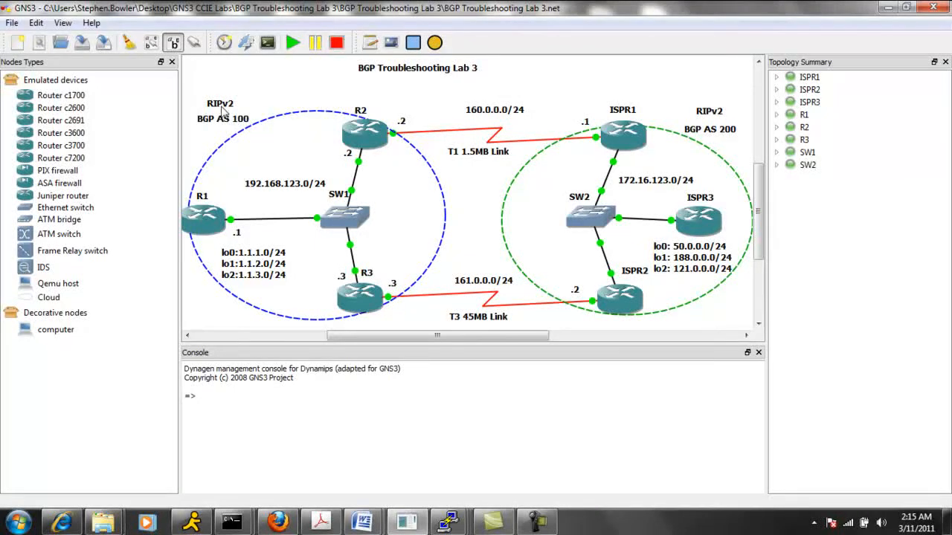
pyautogui.moveTo(250, 161)
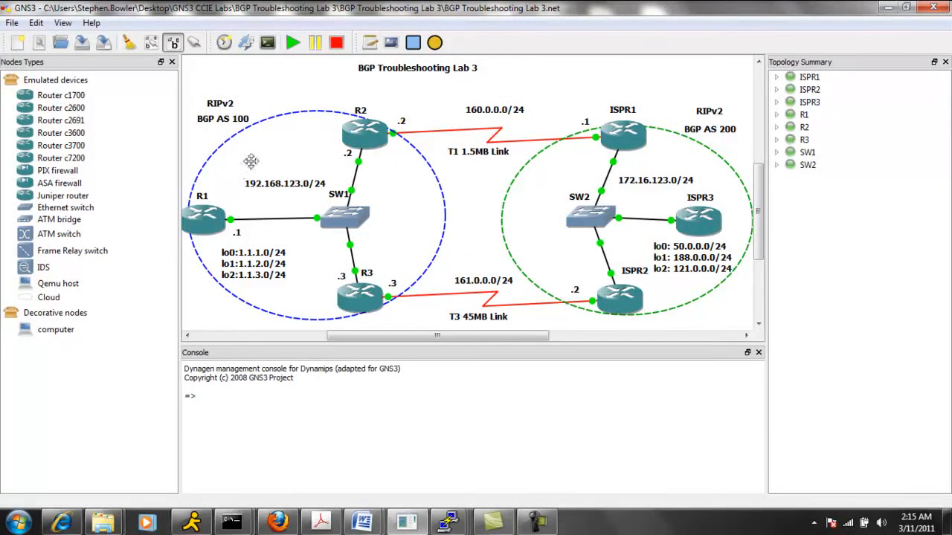
pyautogui.moveTo(280, 174)
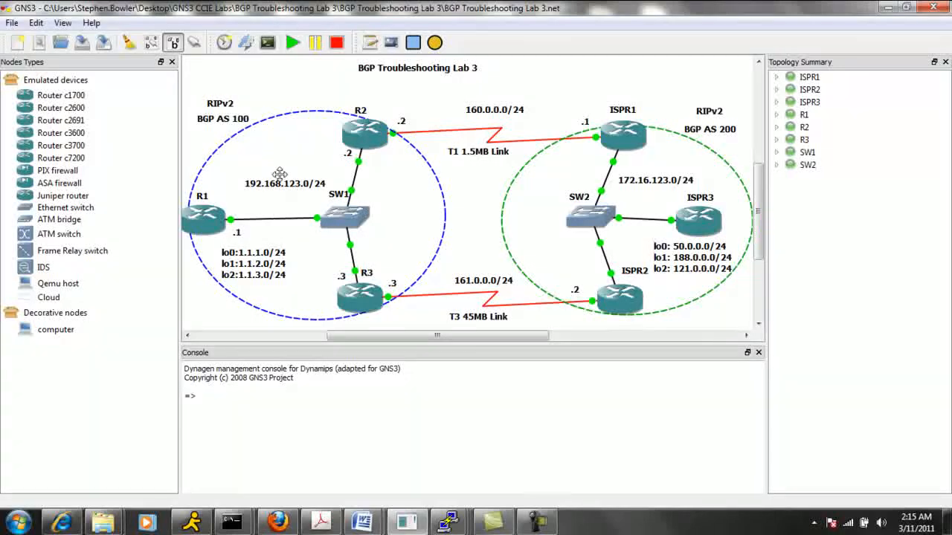
pyautogui.moveTo(670, 135)
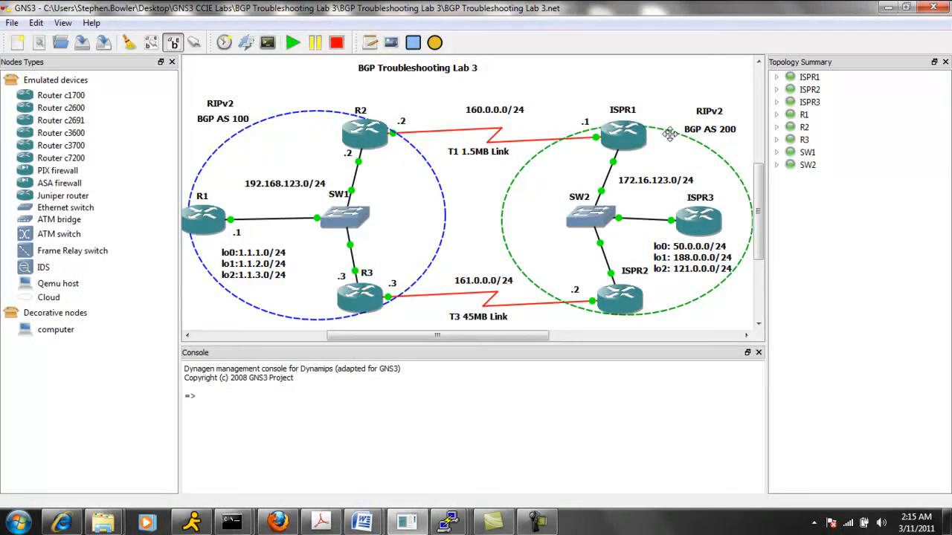
pyautogui.moveTo(736, 141)
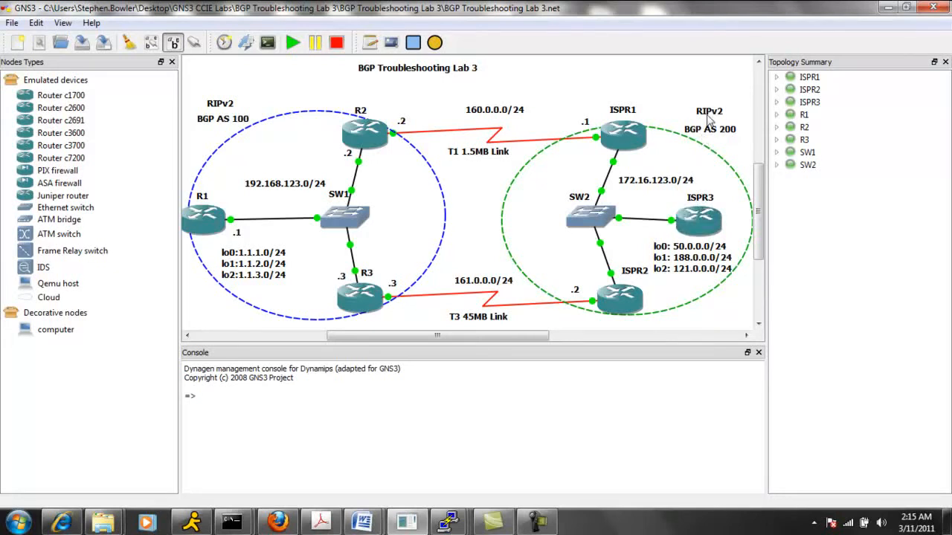
pyautogui.moveTo(672, 132)
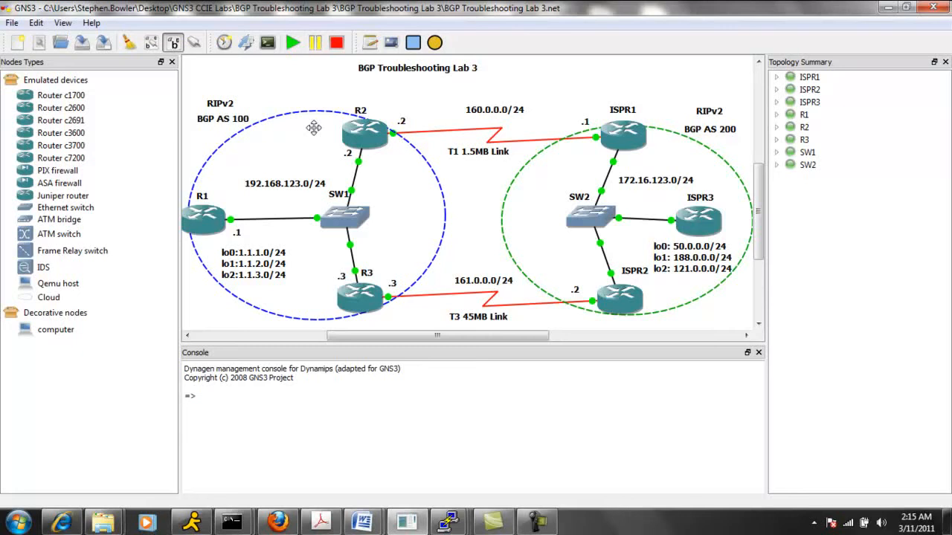
pyautogui.moveTo(488, 152)
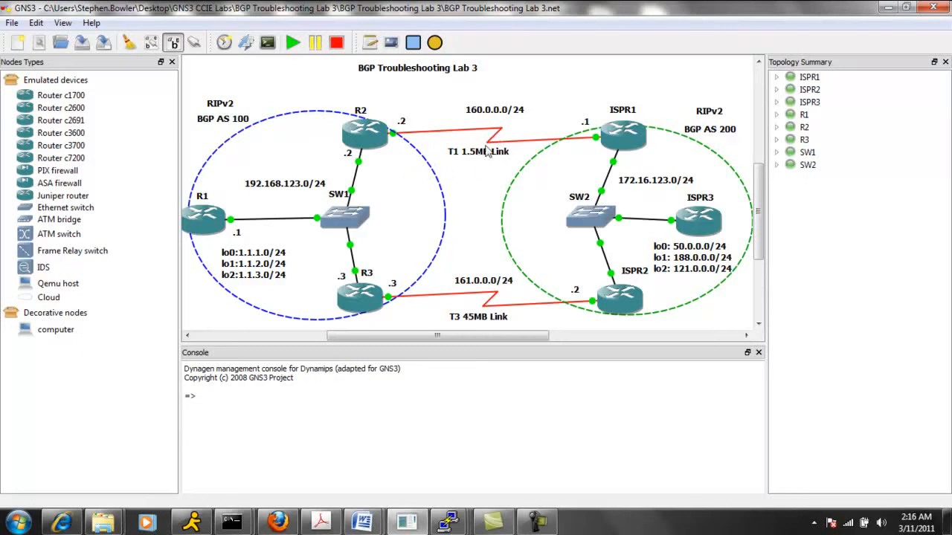
pyautogui.moveTo(518, 152)
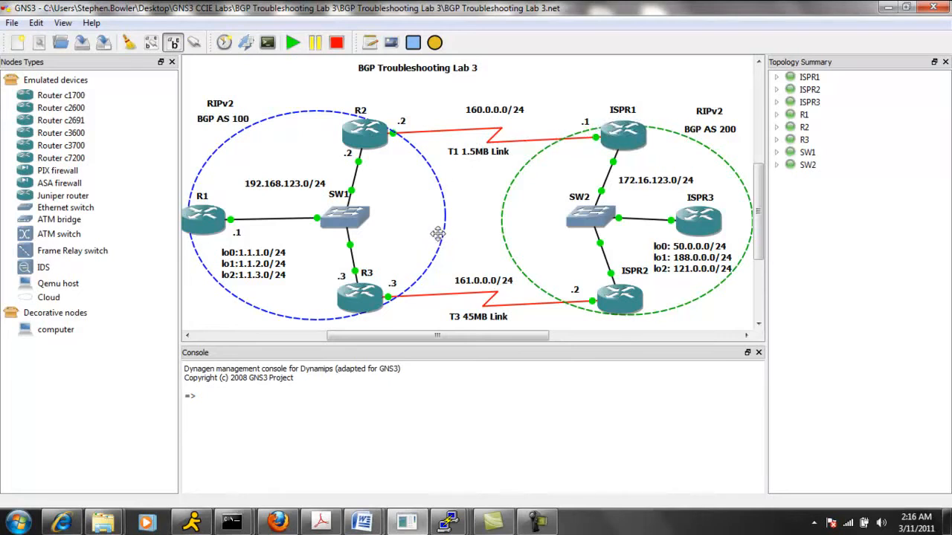
pyautogui.moveTo(476, 327)
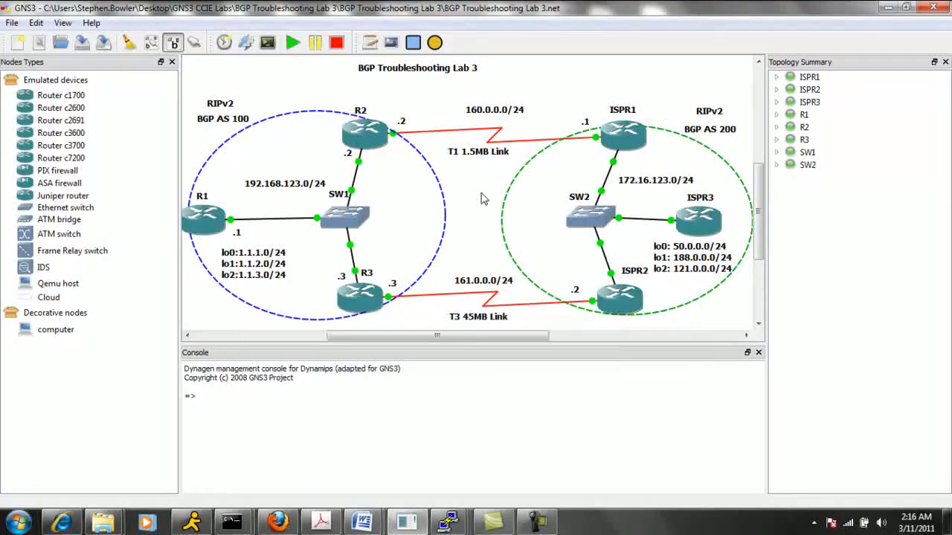
pyautogui.moveTo(589, 217)
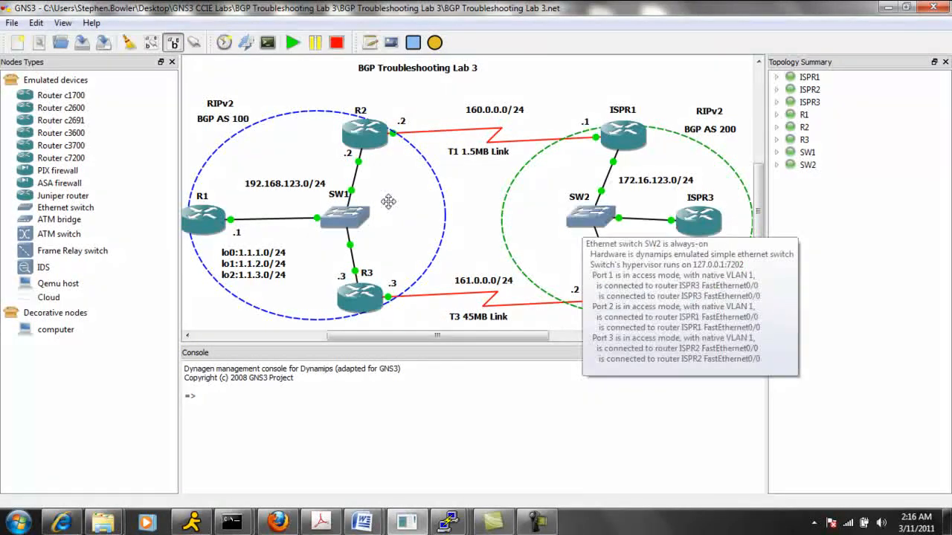
pyautogui.moveTo(452, 110)
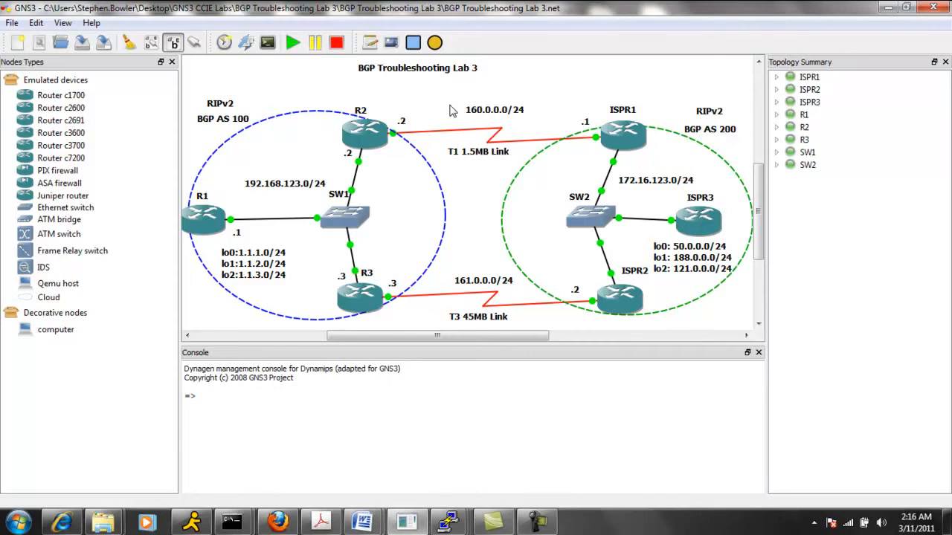
pyautogui.moveTo(250, 206)
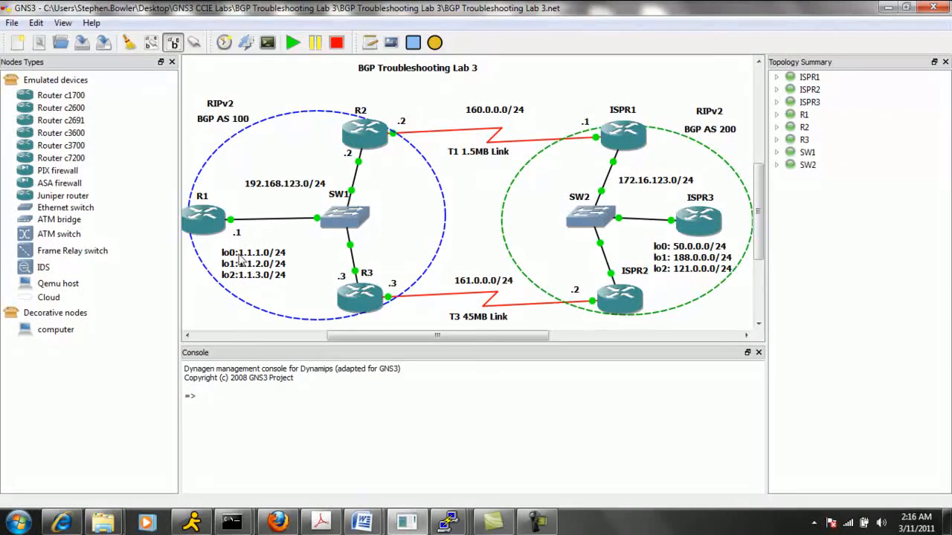
pyautogui.moveTo(256, 289)
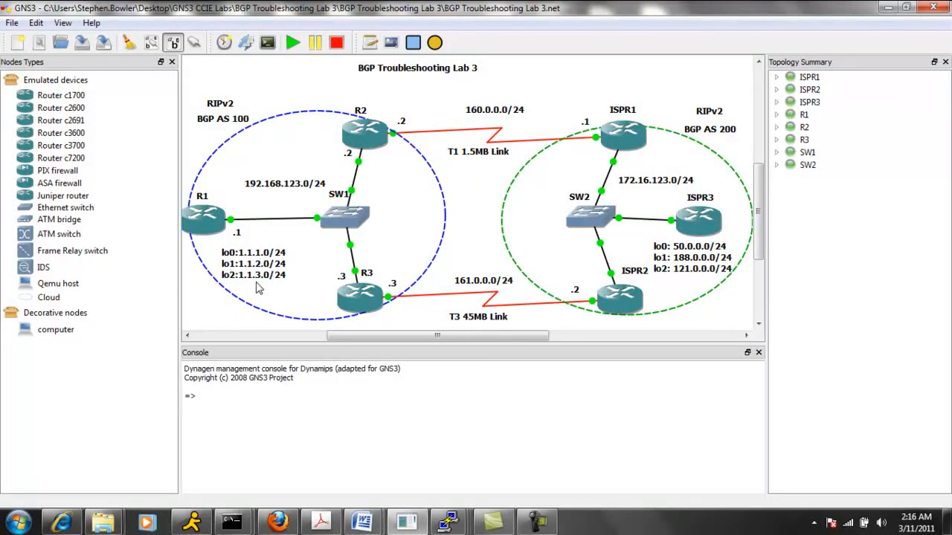
pyautogui.moveTo(697, 246)
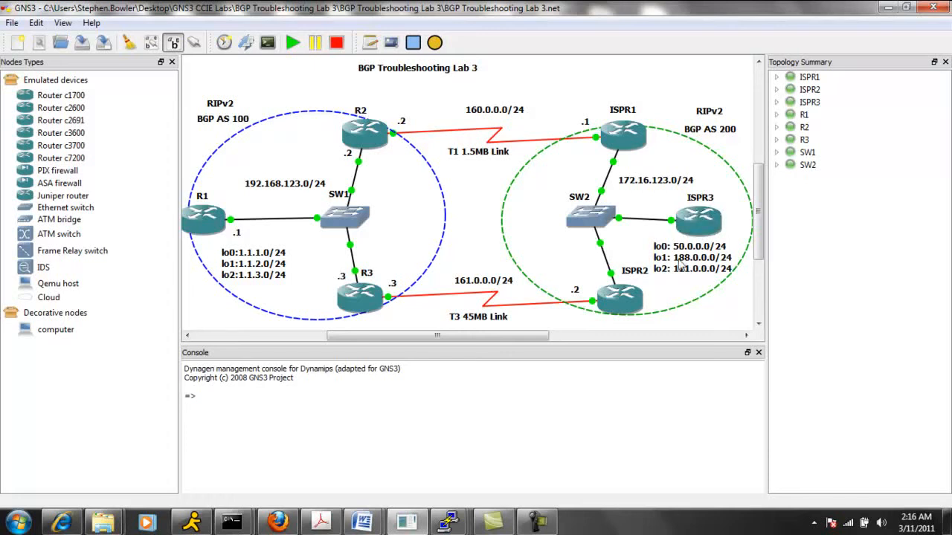
pyautogui.moveTo(682, 267)
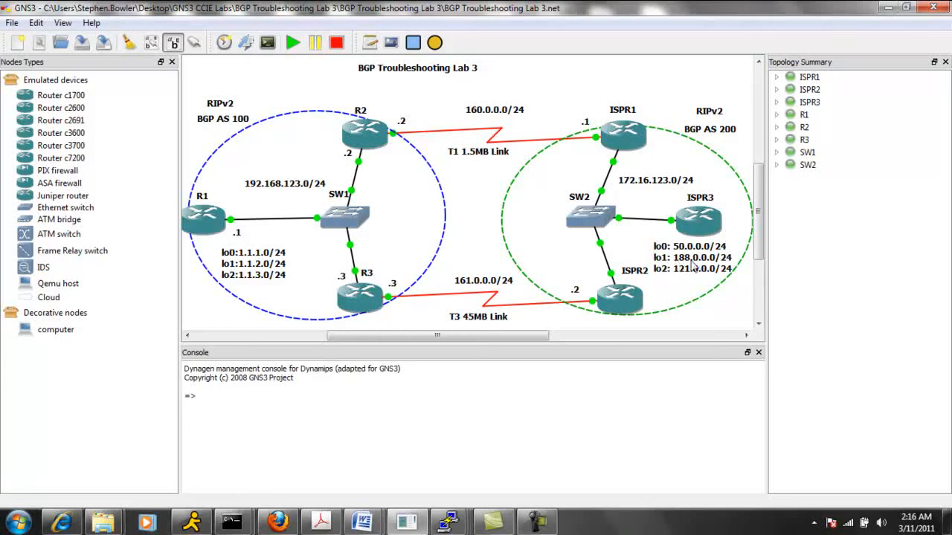
pyautogui.moveTo(706, 271)
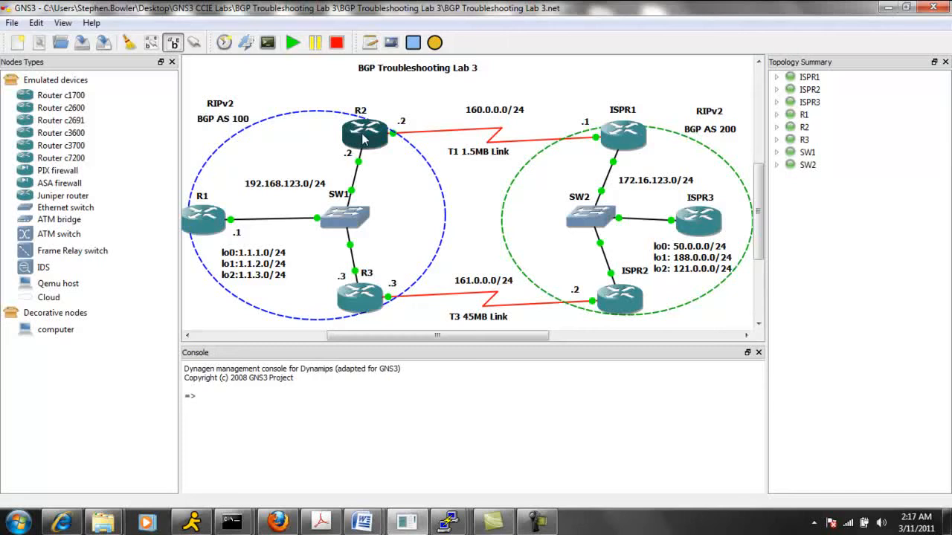
pyautogui.moveTo(381, 136)
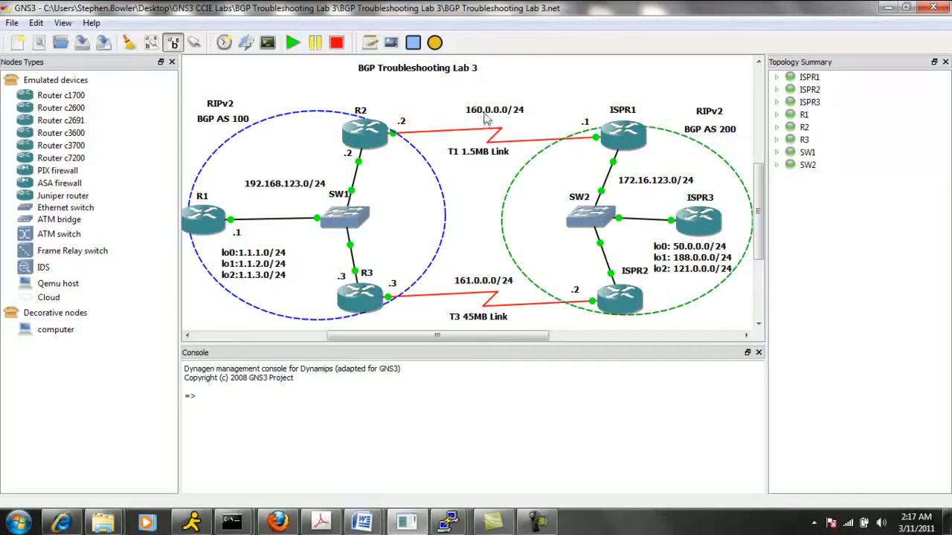
pyautogui.moveTo(520, 116)
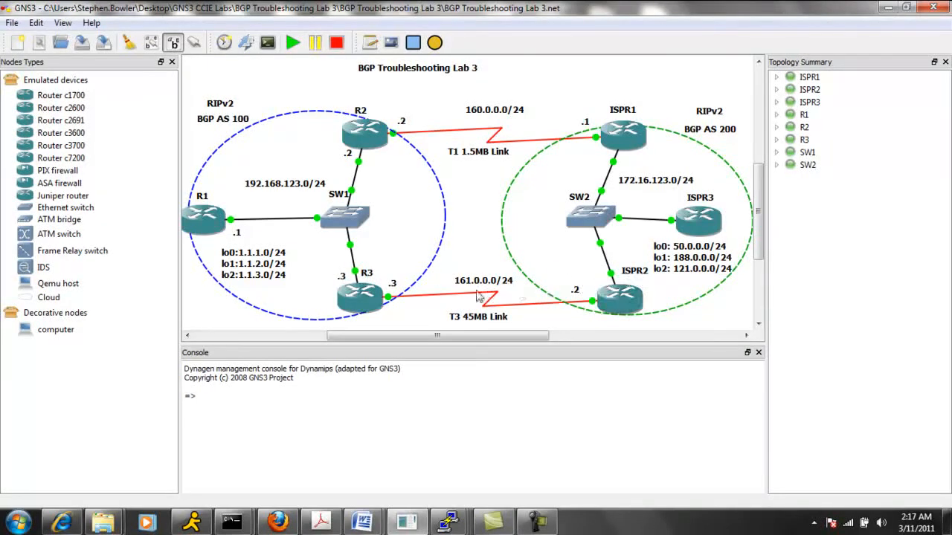
pyautogui.moveTo(483, 288)
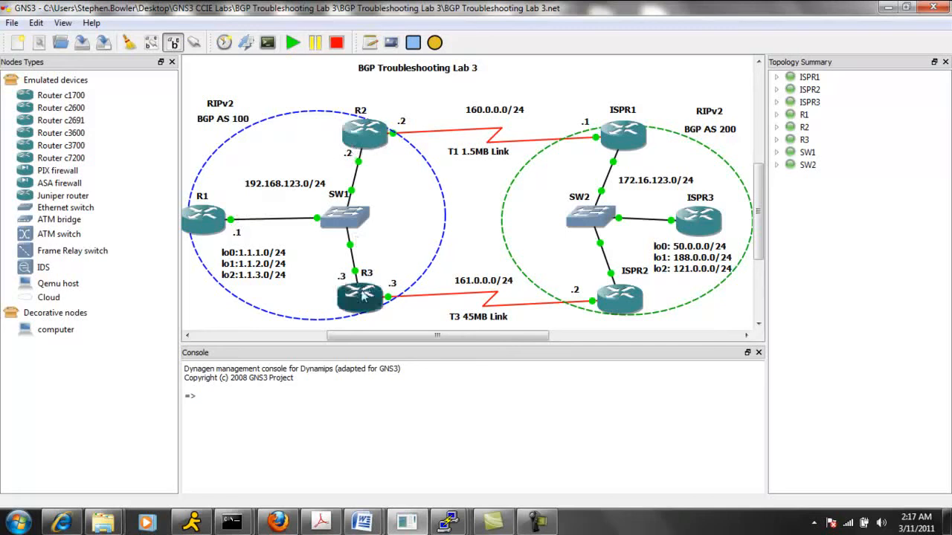
pyautogui.moveTo(268, 197)
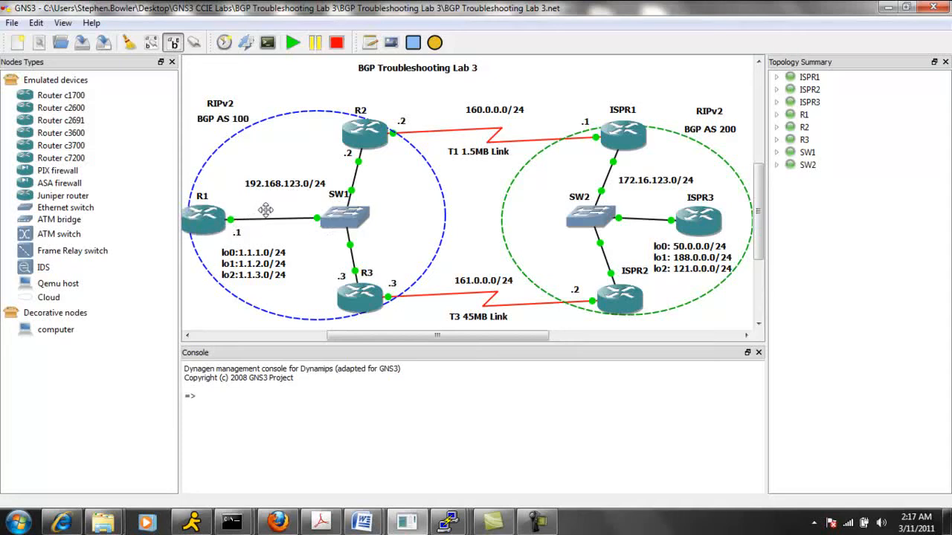
pyautogui.moveTo(301, 208)
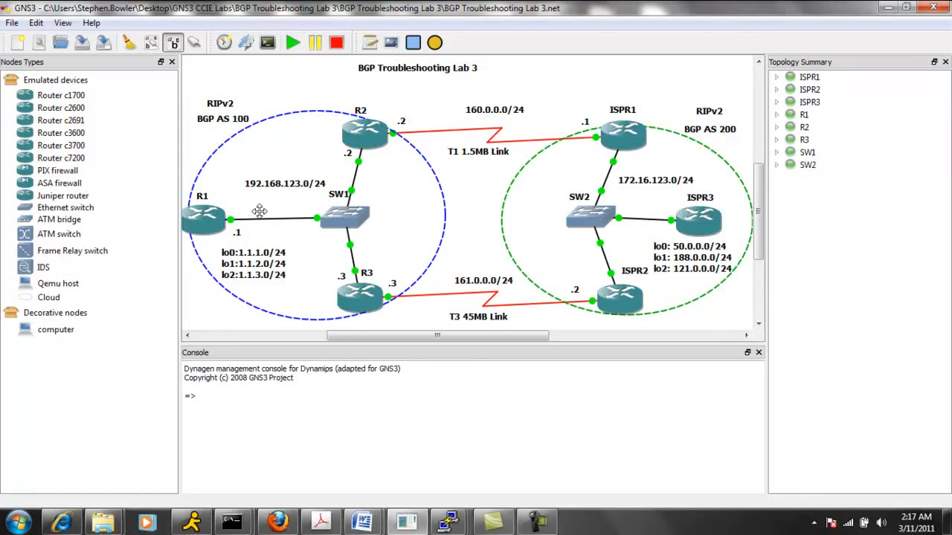
pyautogui.moveTo(238, 215)
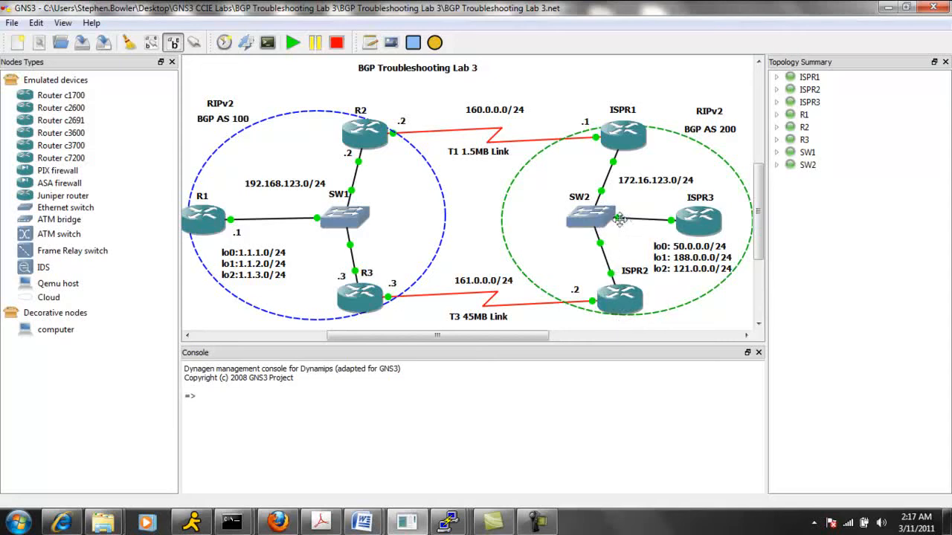
pyautogui.moveTo(629, 202)
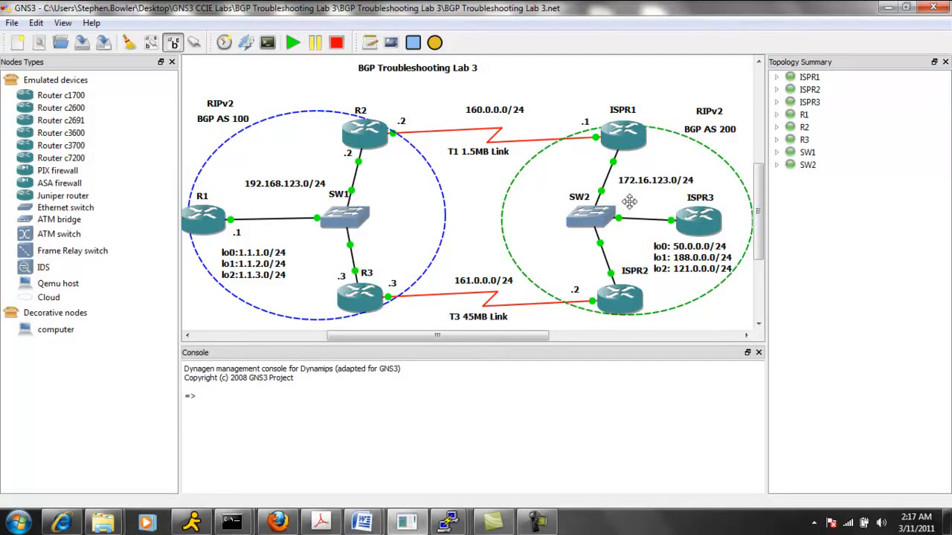
pyautogui.moveTo(652, 193)
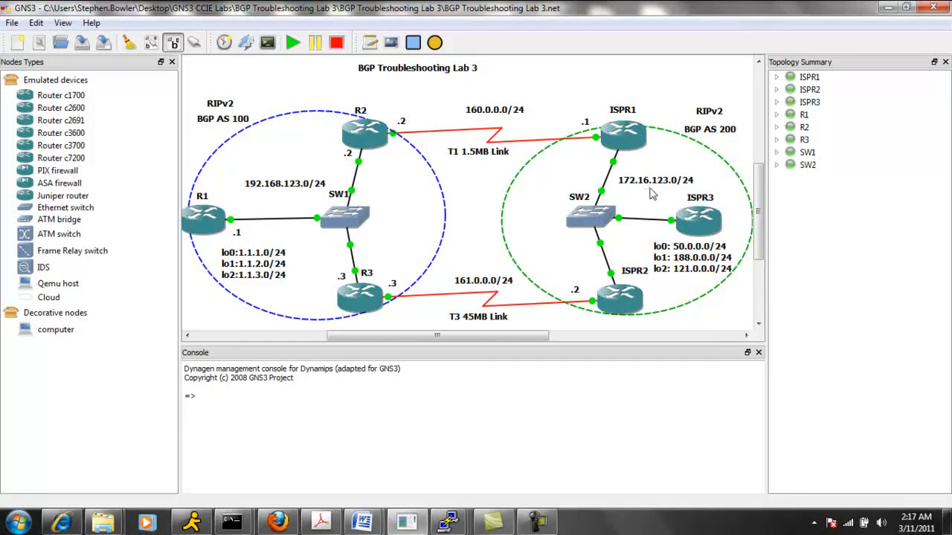
pyautogui.moveTo(683, 192)
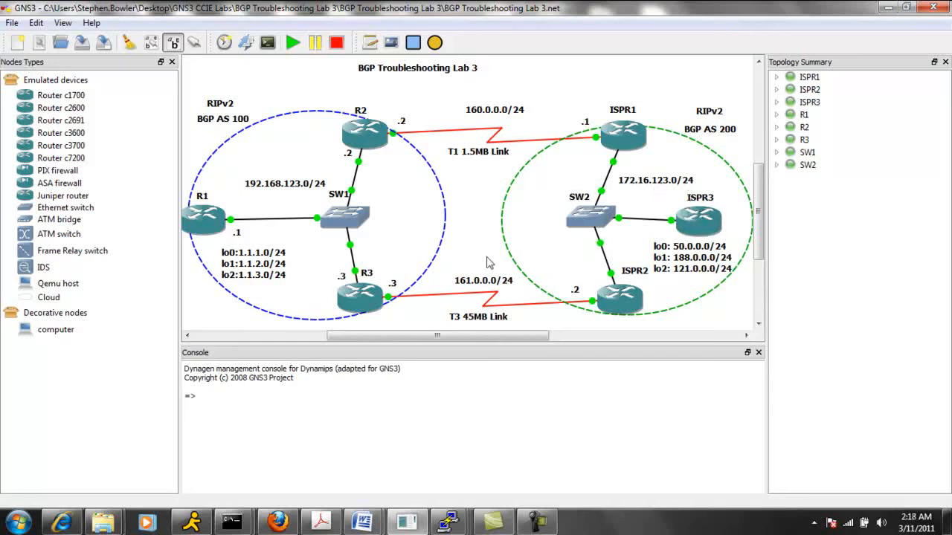
pyautogui.moveTo(455, 98)
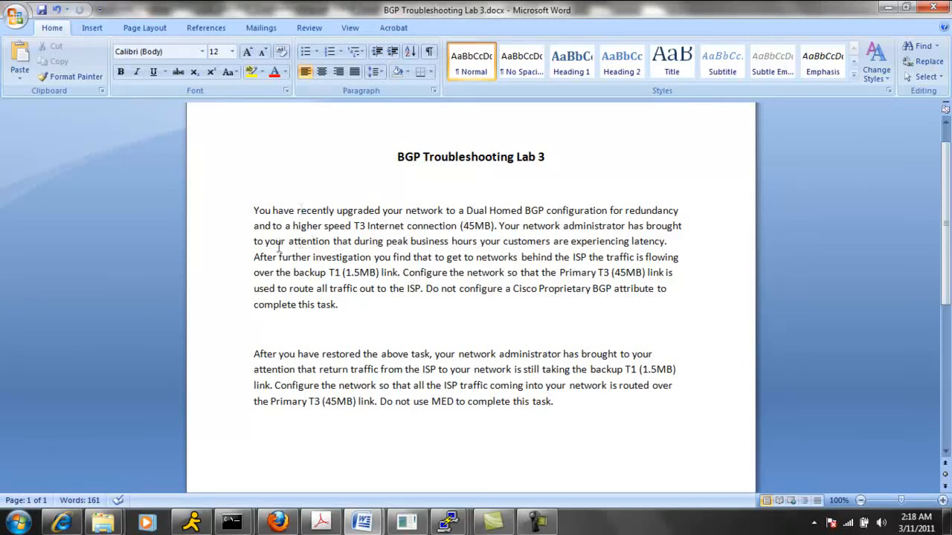
pyautogui.moveTo(437, 241)
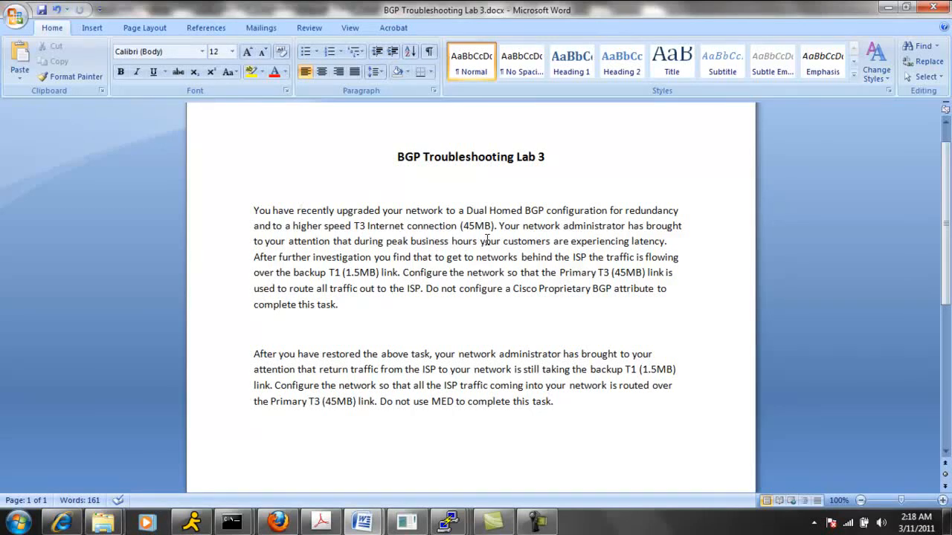
# Switch back to the GNS3 lab topology showing AS 100 and AS 200.
pyautogui.click(300, 211)
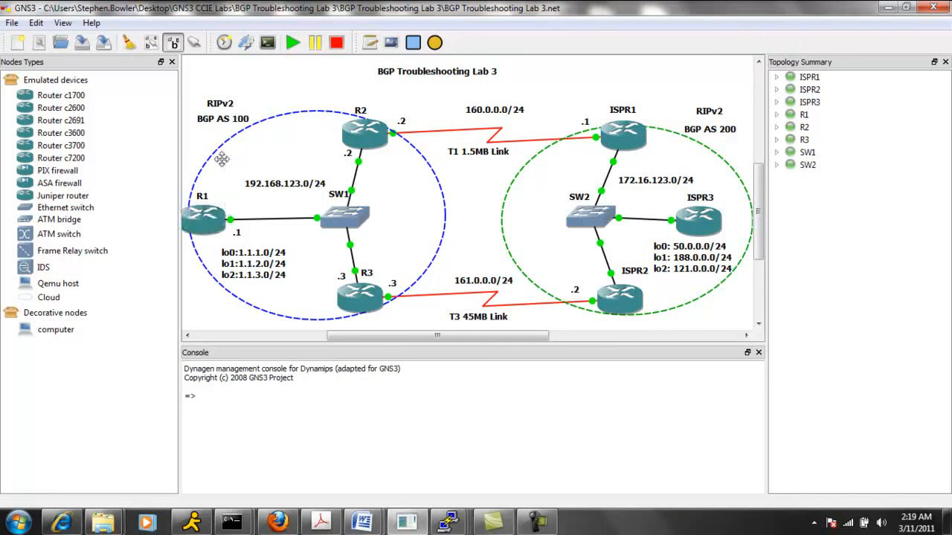
pyautogui.moveTo(202, 152)
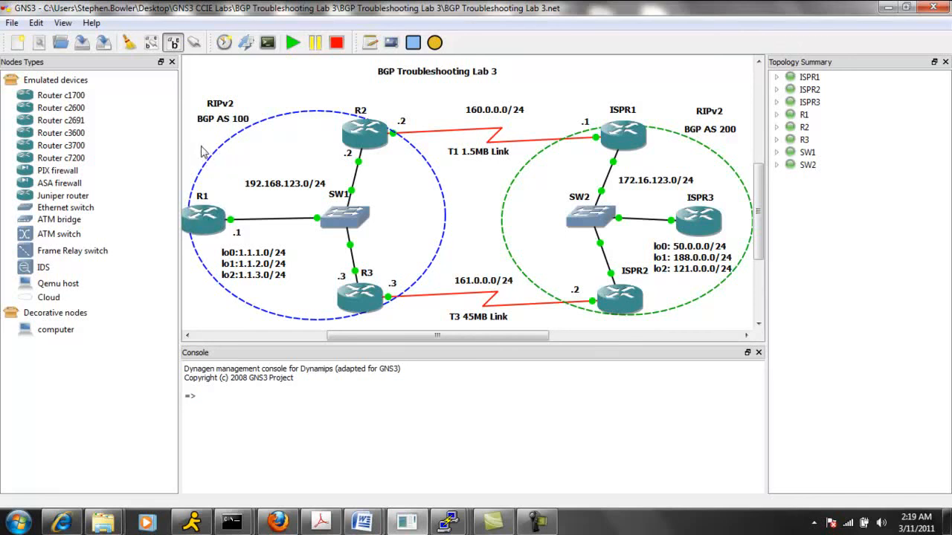
pyautogui.moveTo(197, 262)
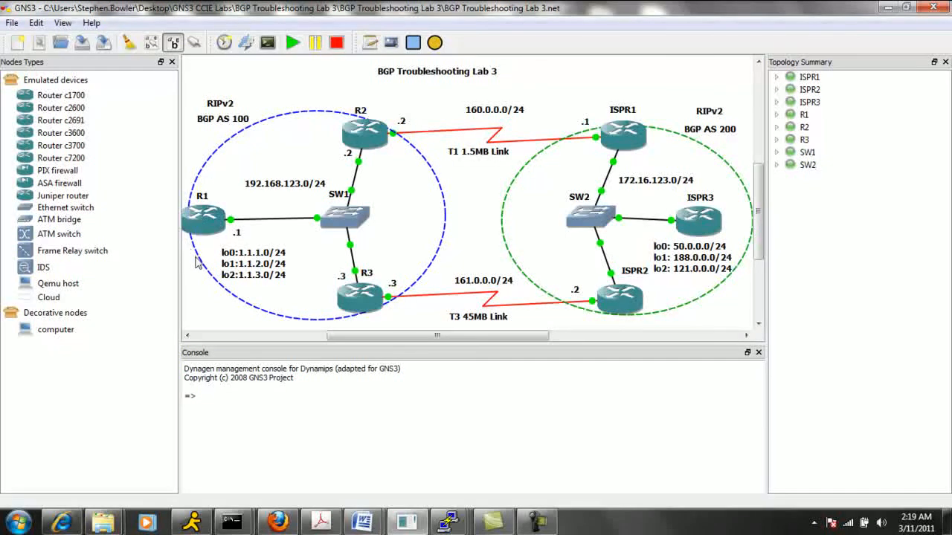
pyautogui.moveTo(206, 220)
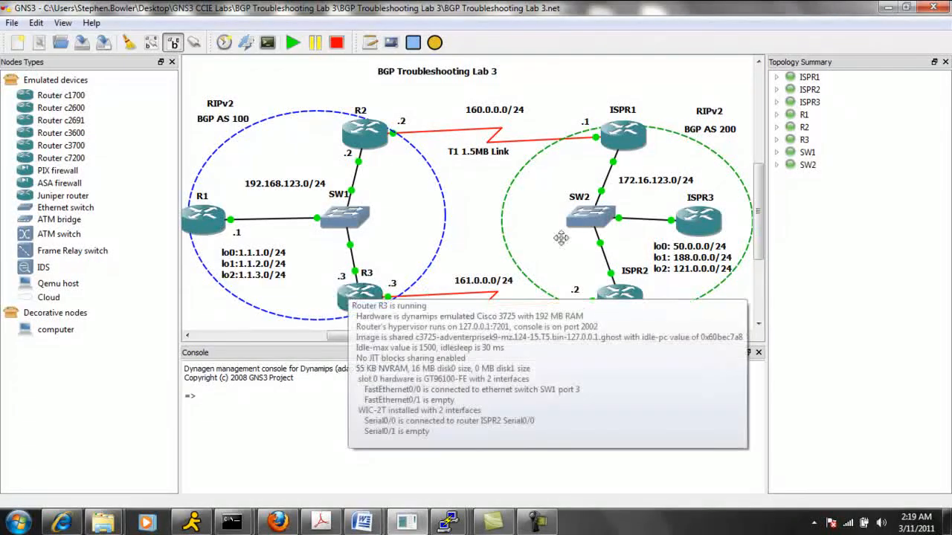
pyautogui.moveTo(571, 264)
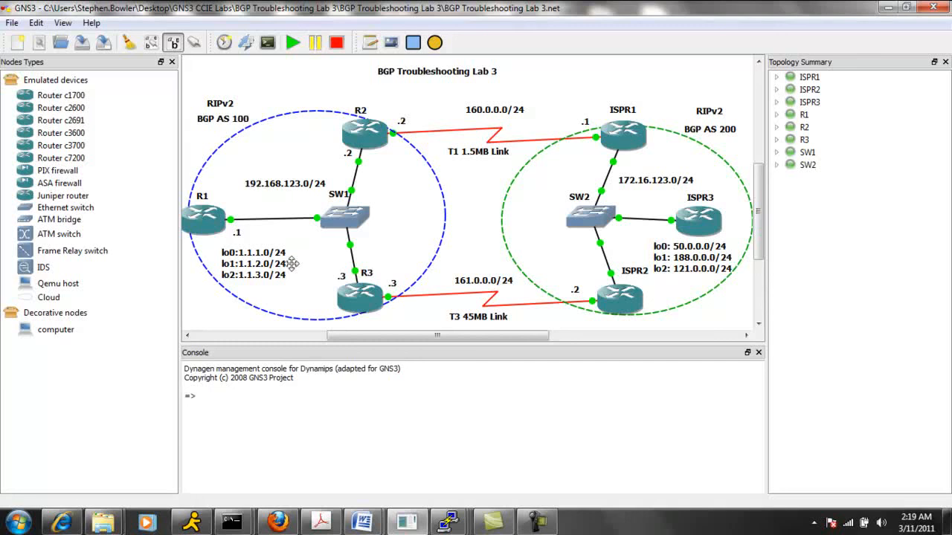
pyautogui.moveTo(511, 226)
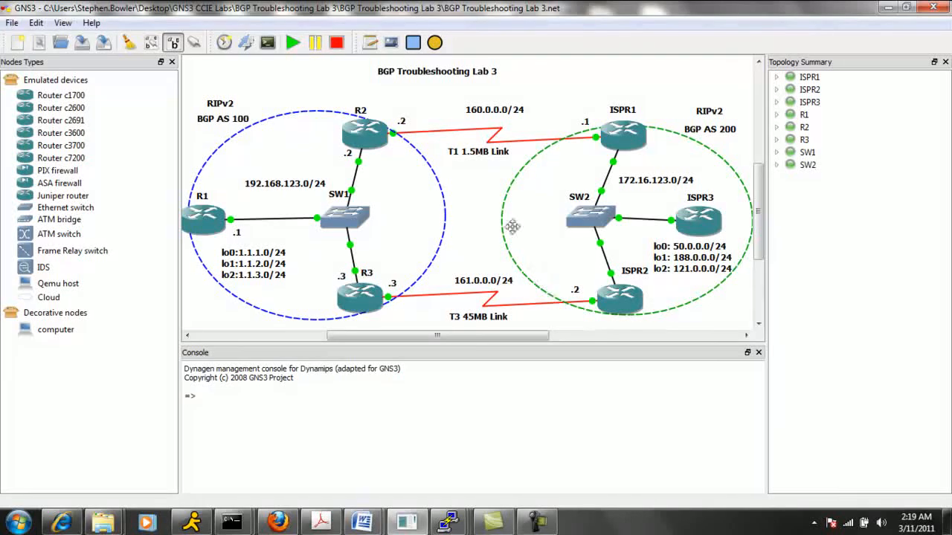